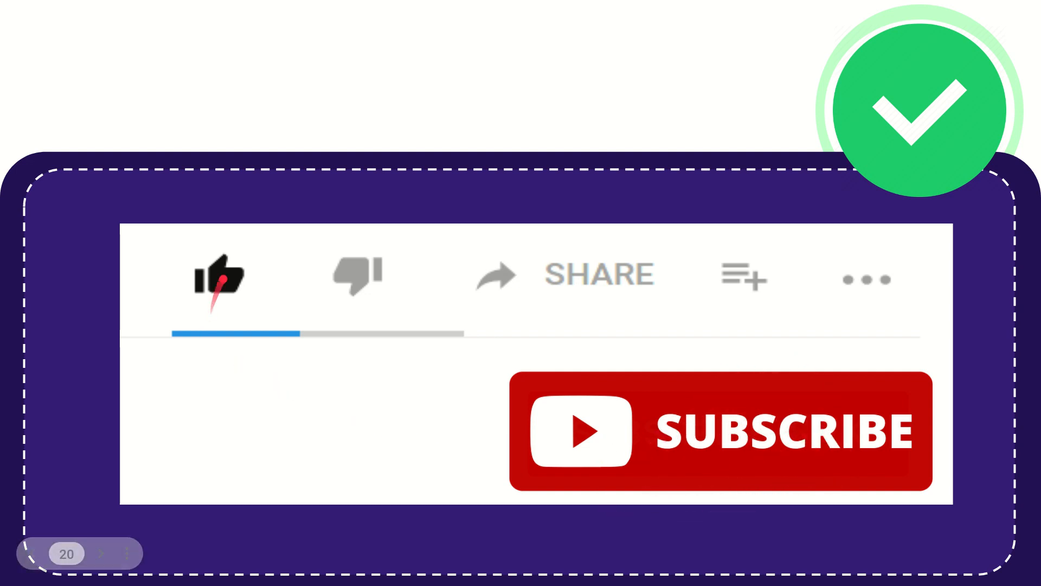
pyautogui.click(219, 275)
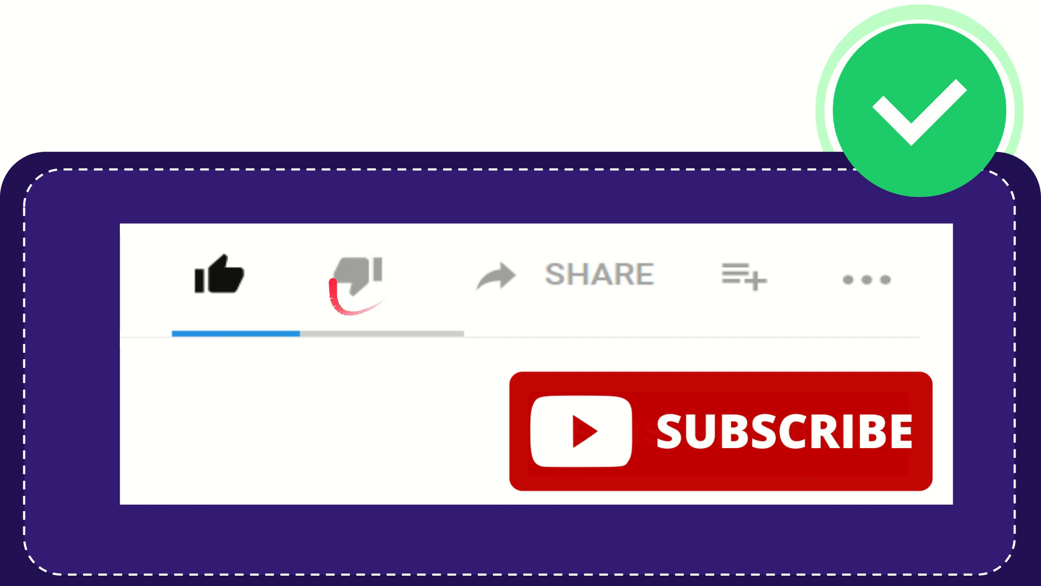
pyautogui.click(354, 278)
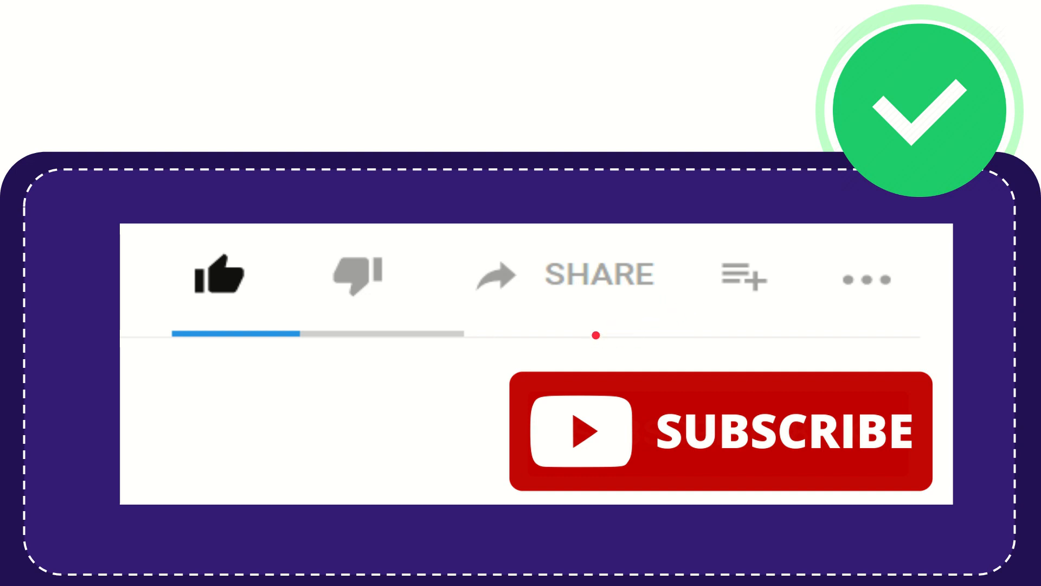
pyautogui.click(740, 277)
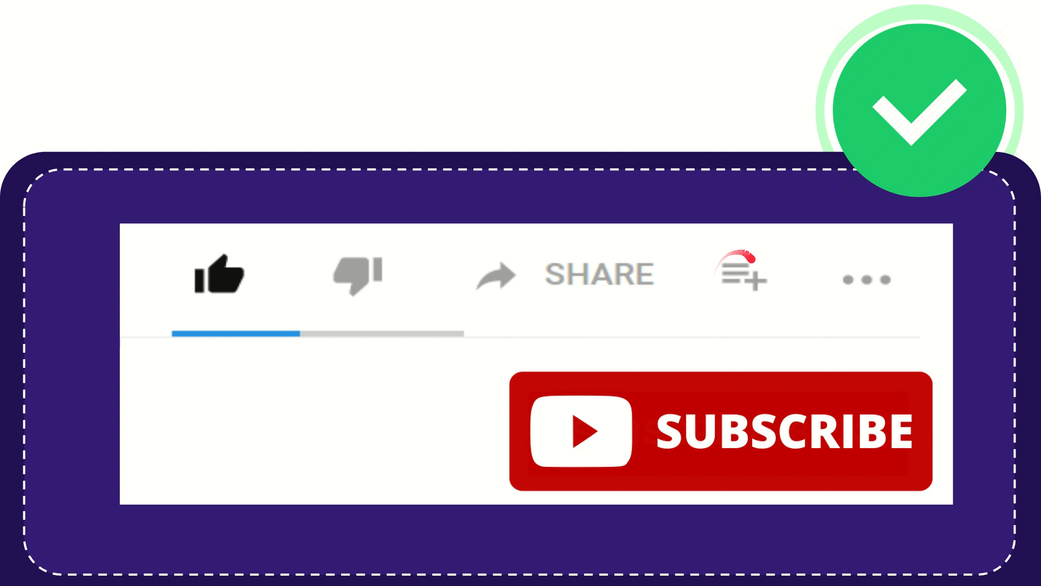